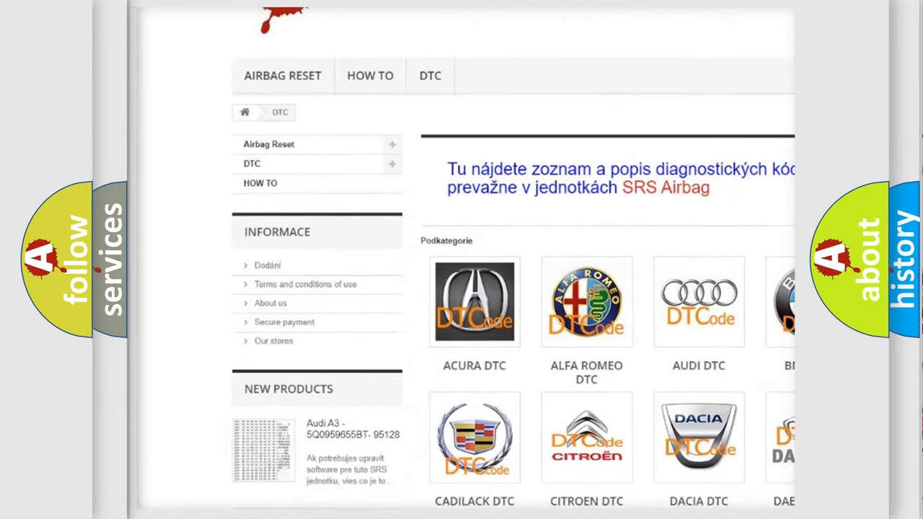
scroll(down, 3)
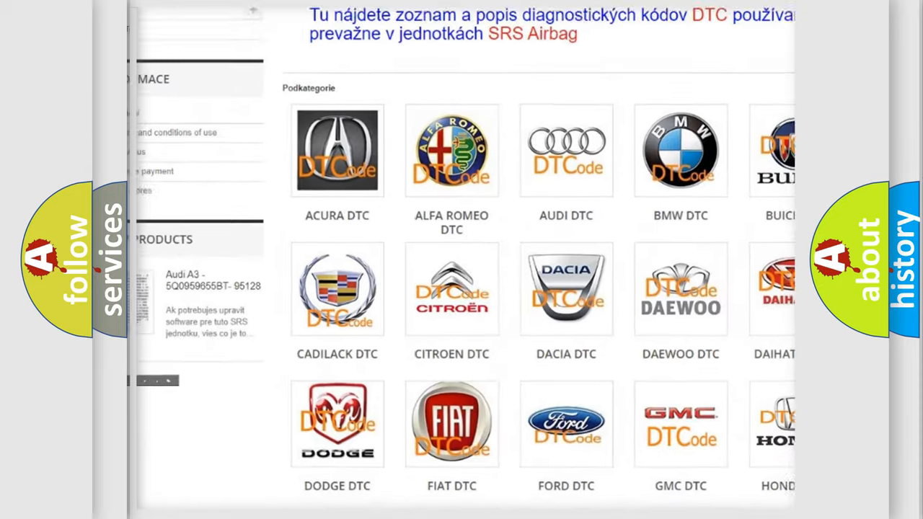
scroll(down, 3)
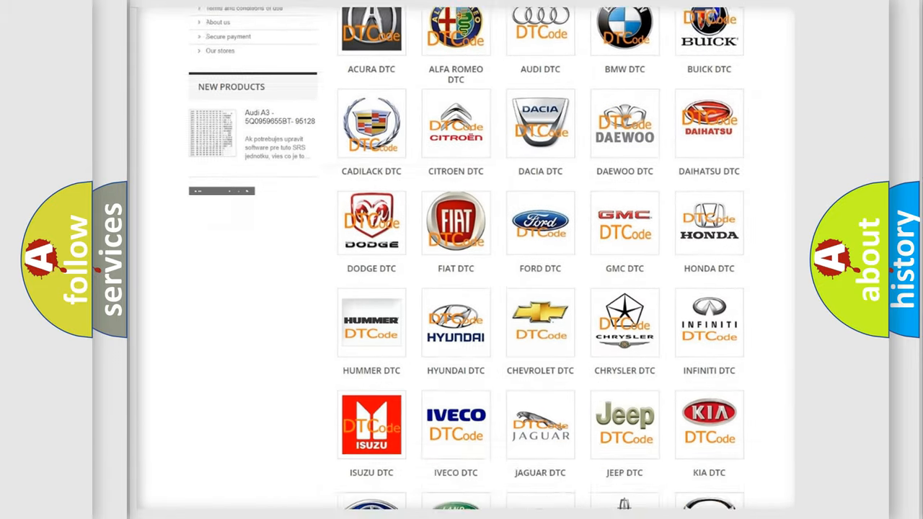
scroll(down, 3)
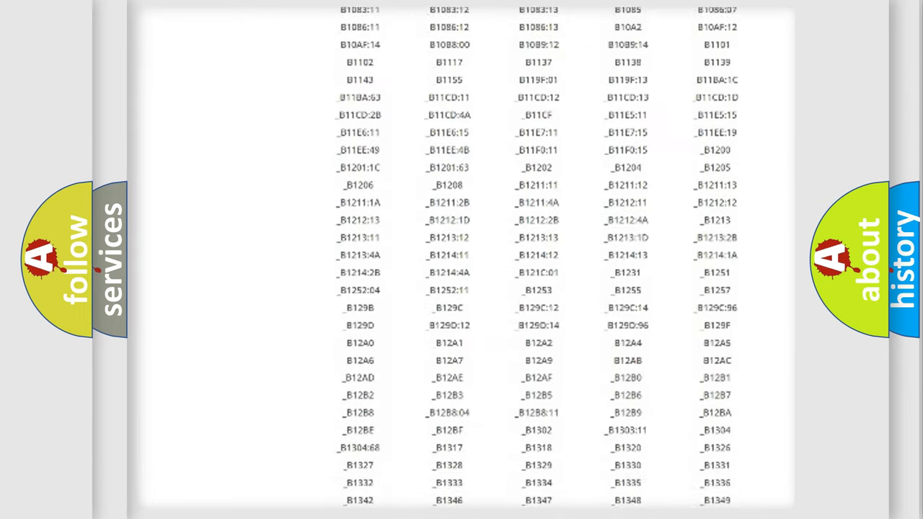
scroll(down, 3)
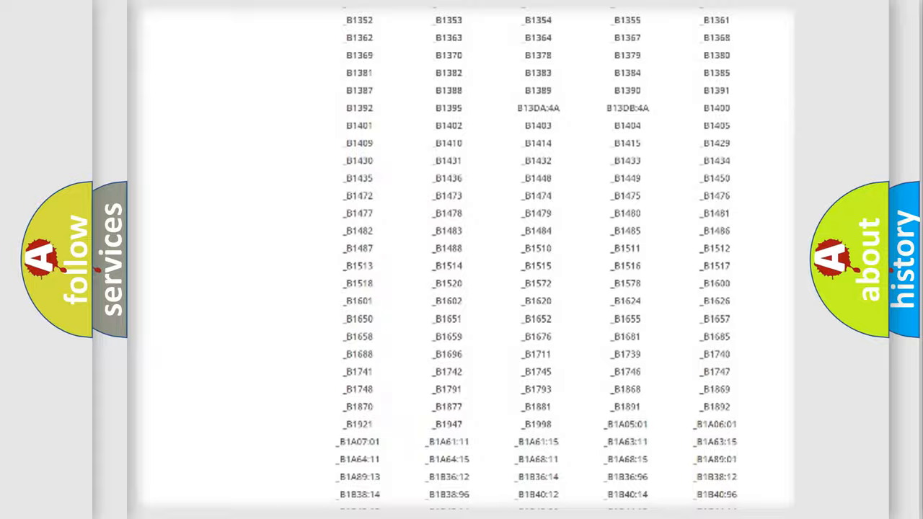